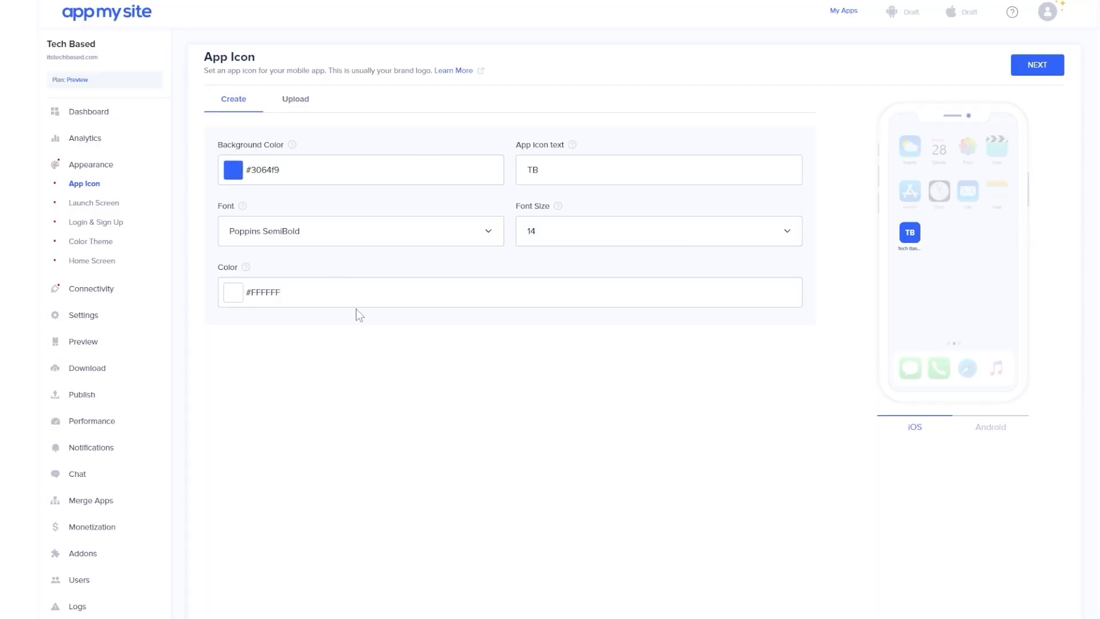
# Step: Set the app icon font to Comic Sans MS, then preview the Android launch screen
pyautogui.click(360, 231)
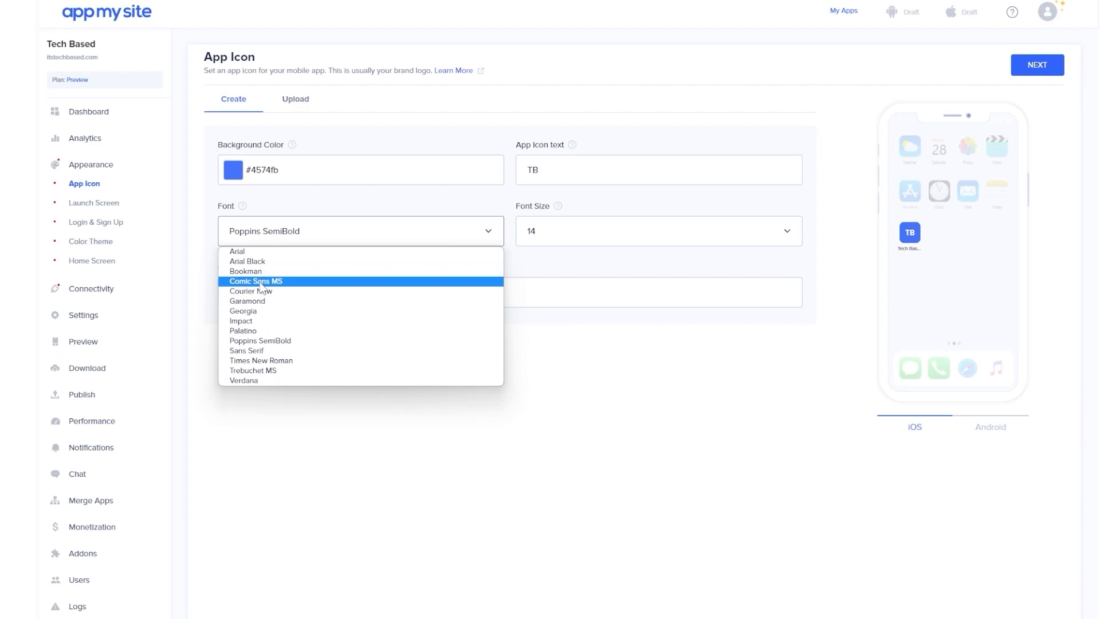
pyautogui.click(93, 202)
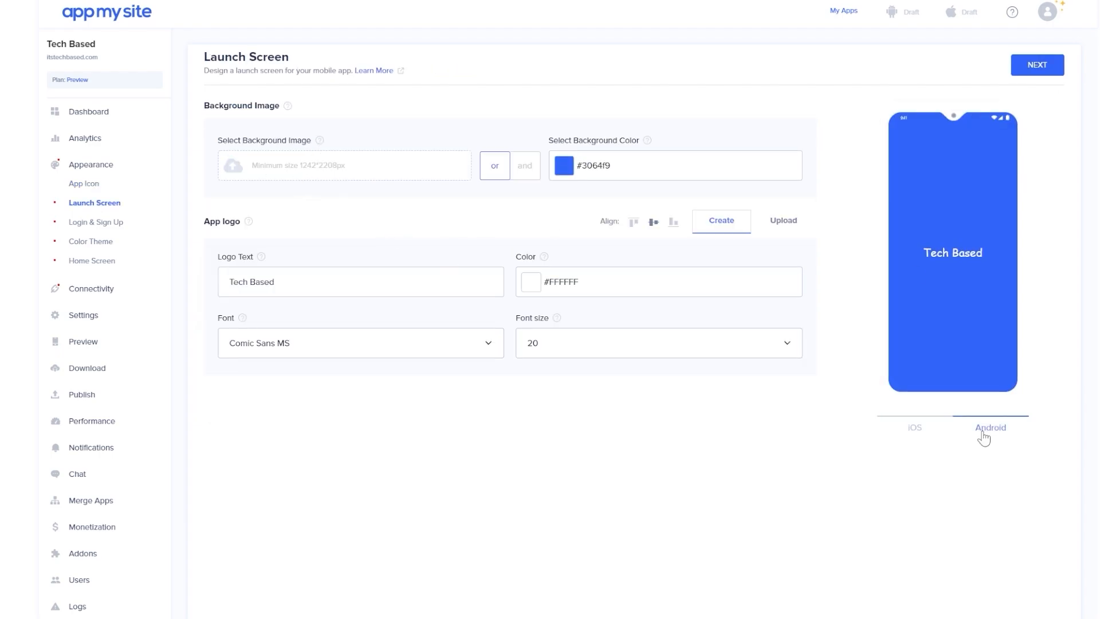
pyautogui.click(95, 222)
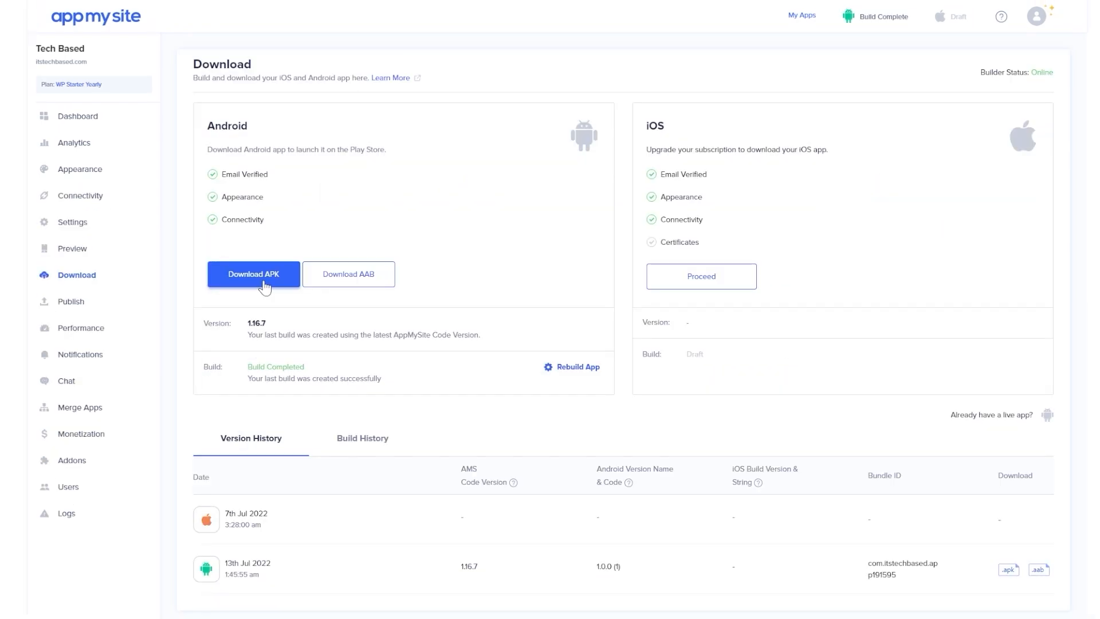
pyautogui.moveTo(264, 291)
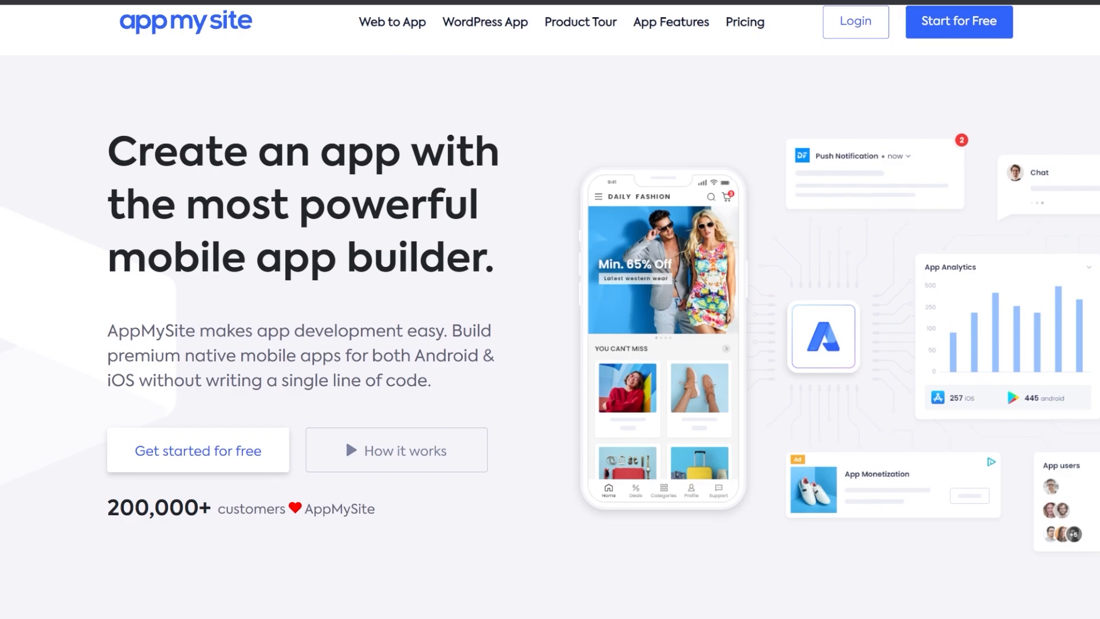
pyautogui.scroll(-3)
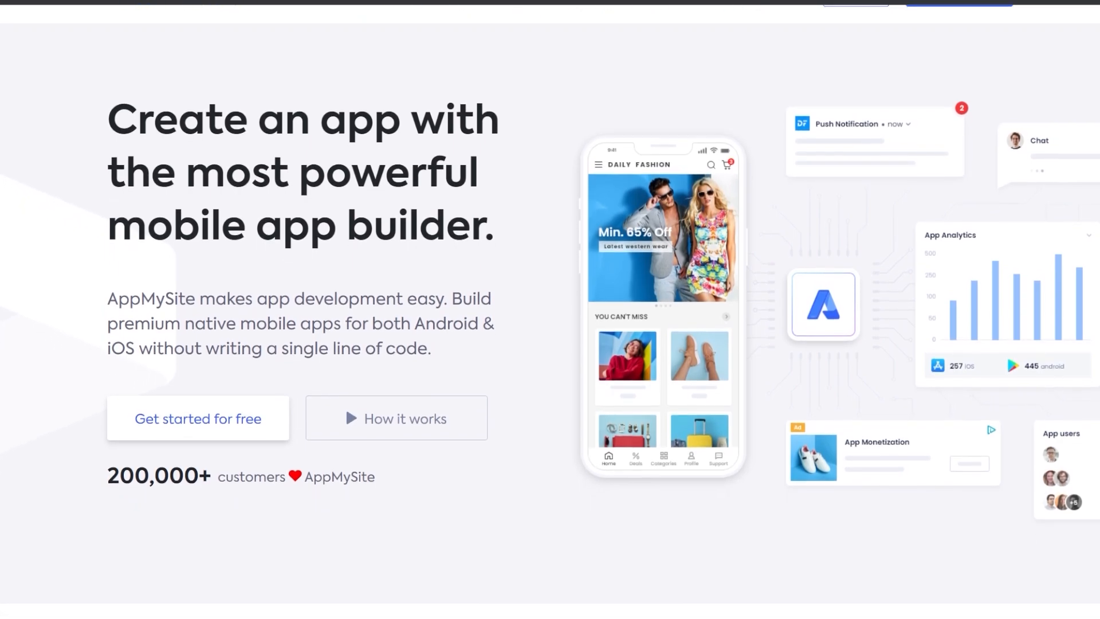
pyautogui.scroll(-3)
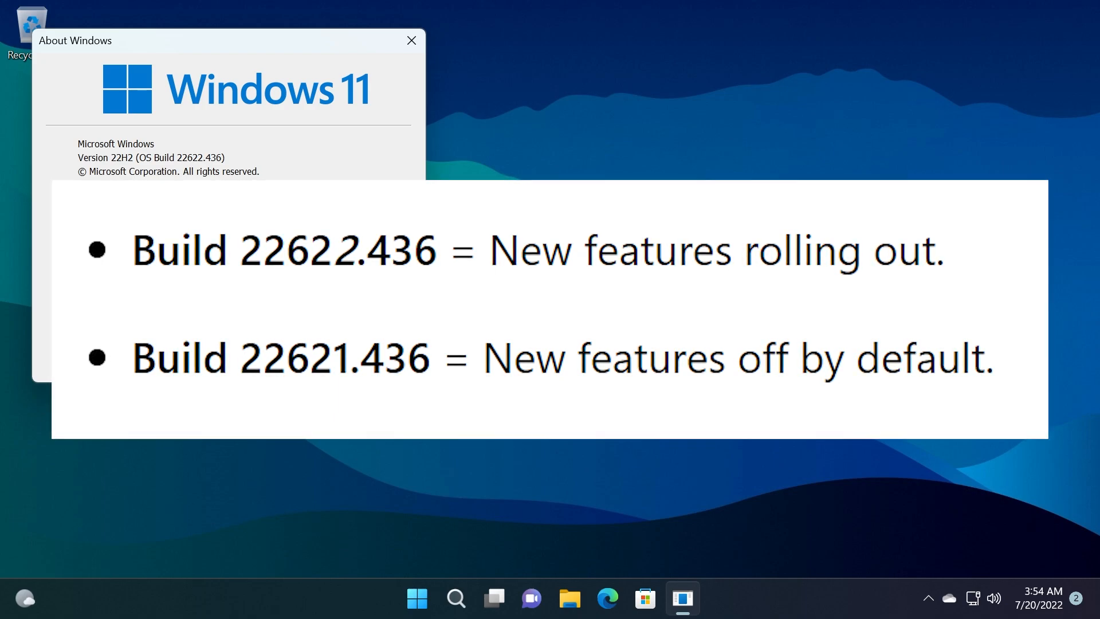
# Step: Open Settings from Search and run Check for updates under Windows Update
pyautogui.click(455, 598)
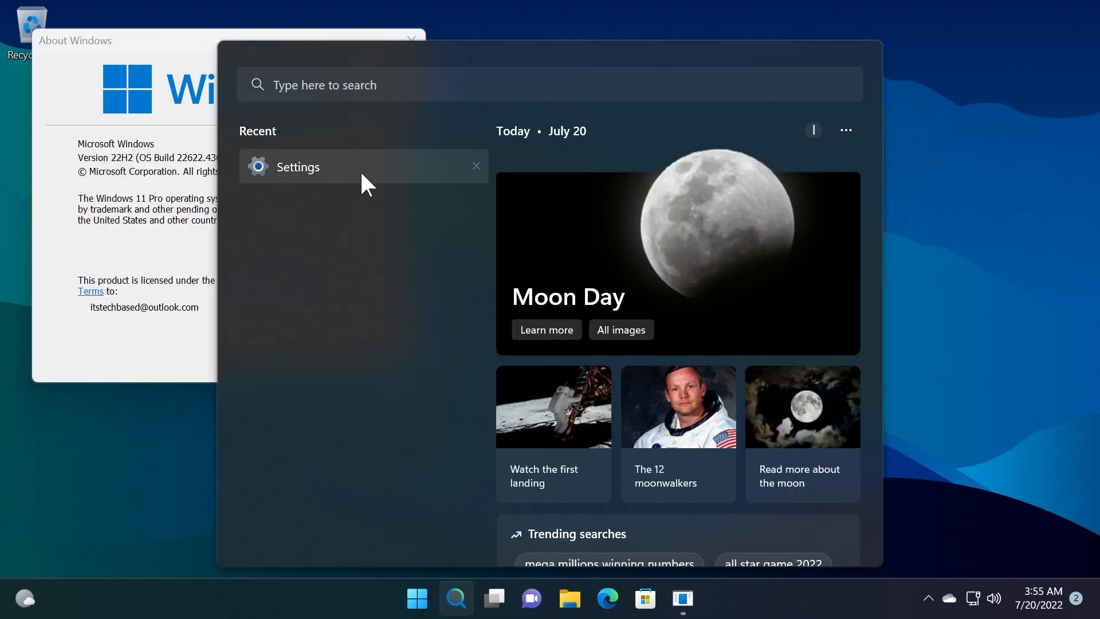
pyautogui.click(298, 167)
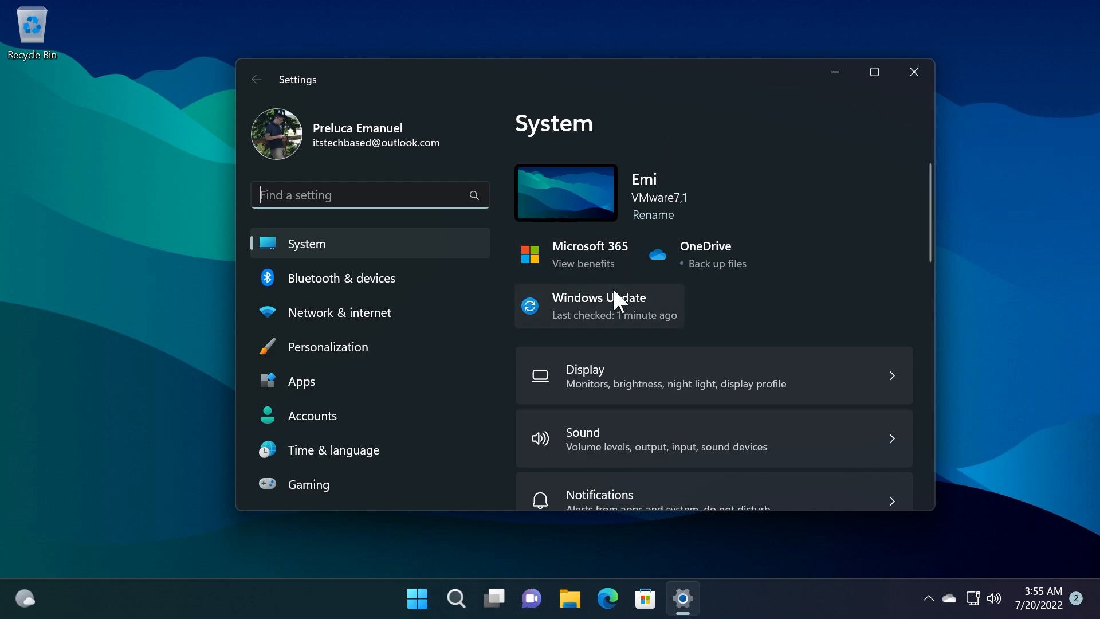
pyautogui.click(599, 306)
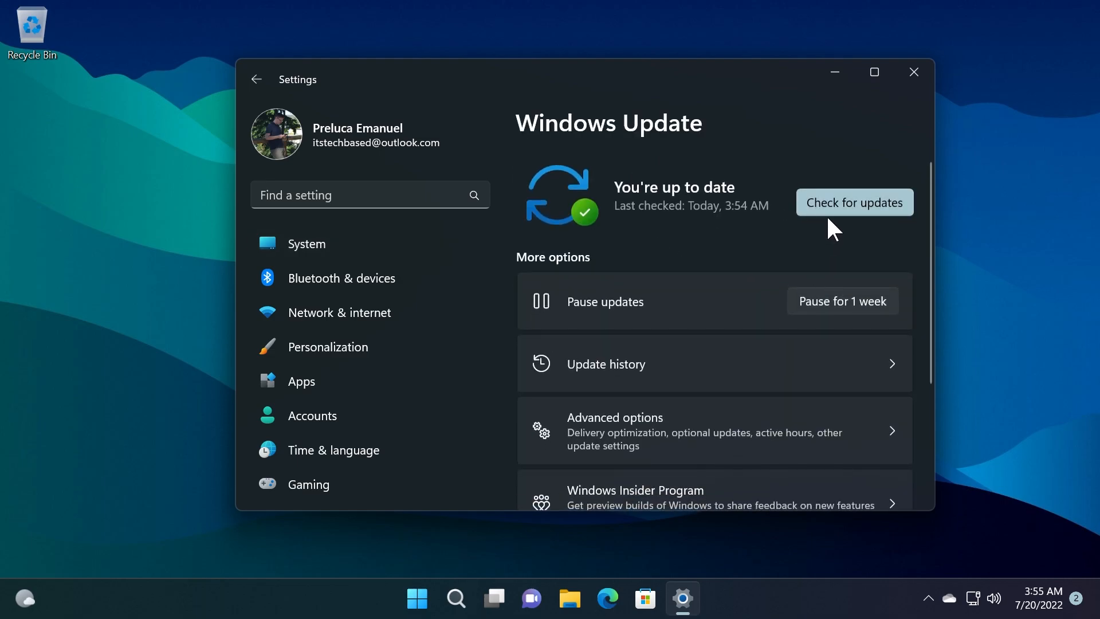
pyautogui.click(854, 203)
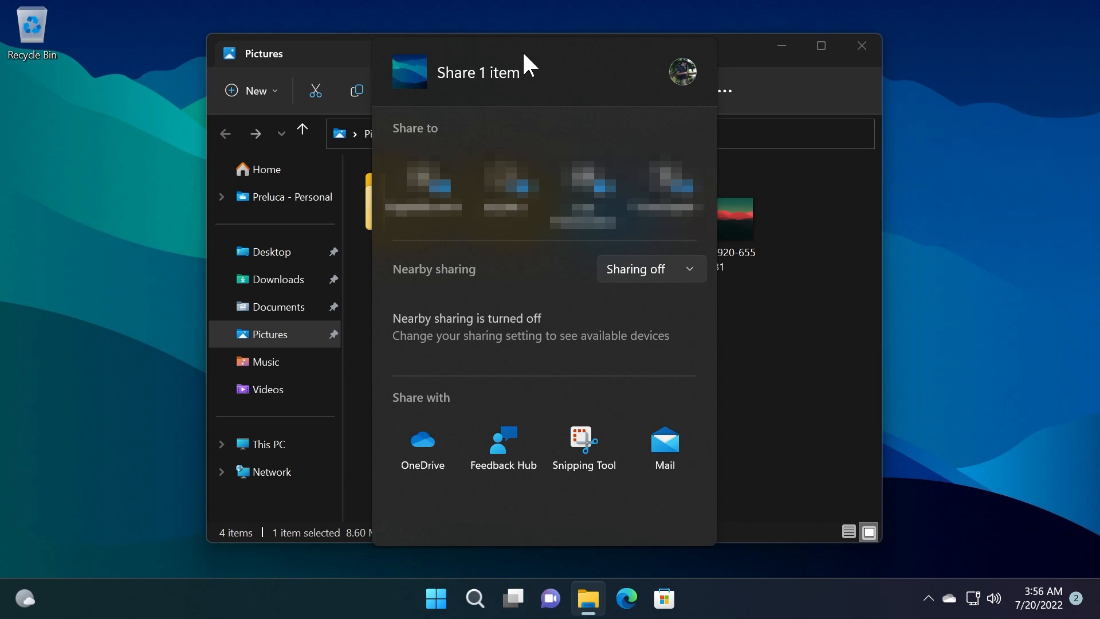
pyautogui.moveTo(566, 5)
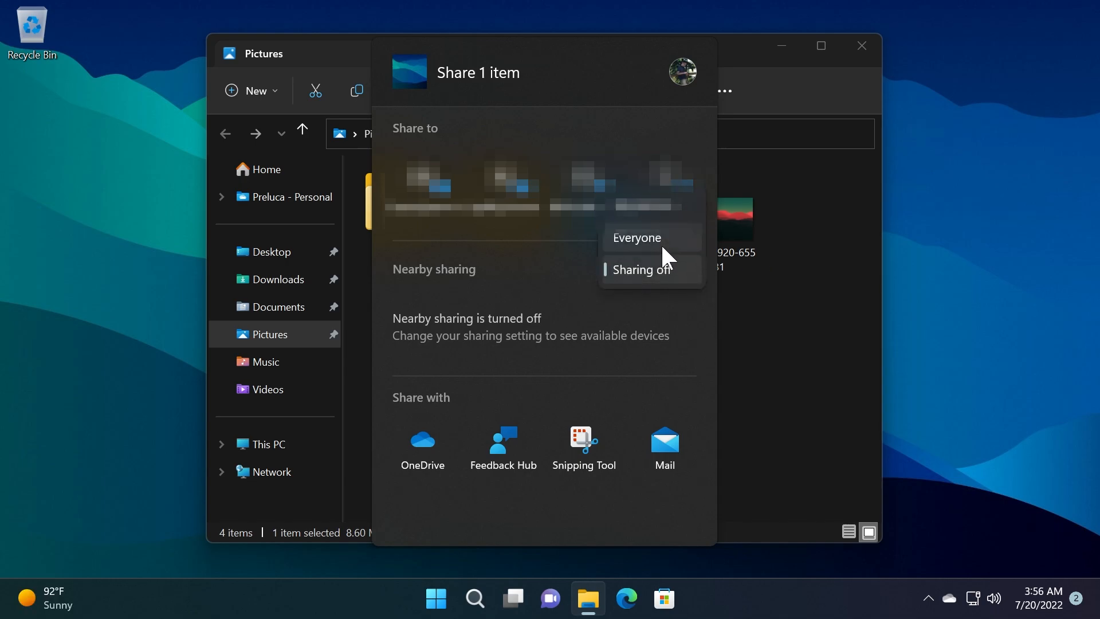
# Step: Set Nearby sharing to My devices in the picture's Share panel
pyautogui.click(636, 237)
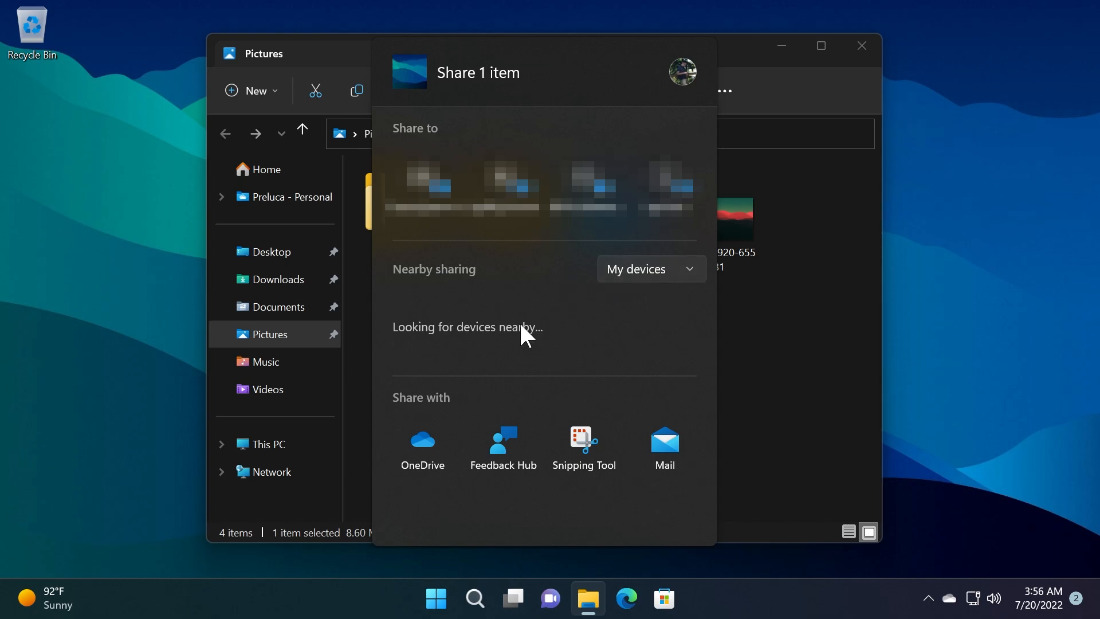
pyautogui.moveTo(546, 282)
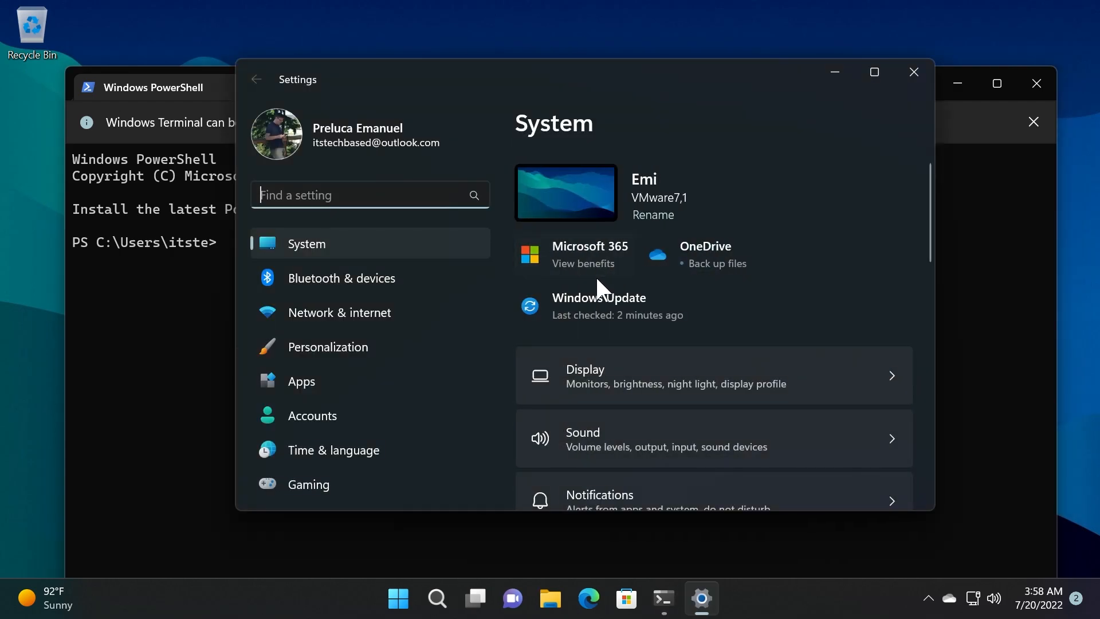
# Step: Pick the default Terminal app under Privacy & security > For developers
pyautogui.scroll(-3)
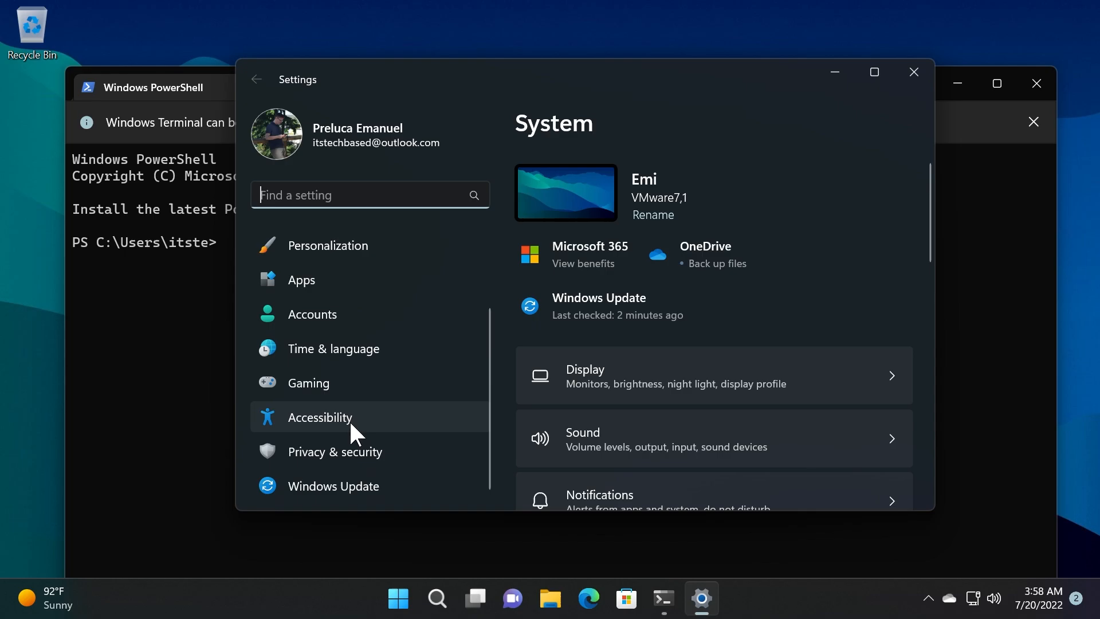
pyautogui.click(335, 451)
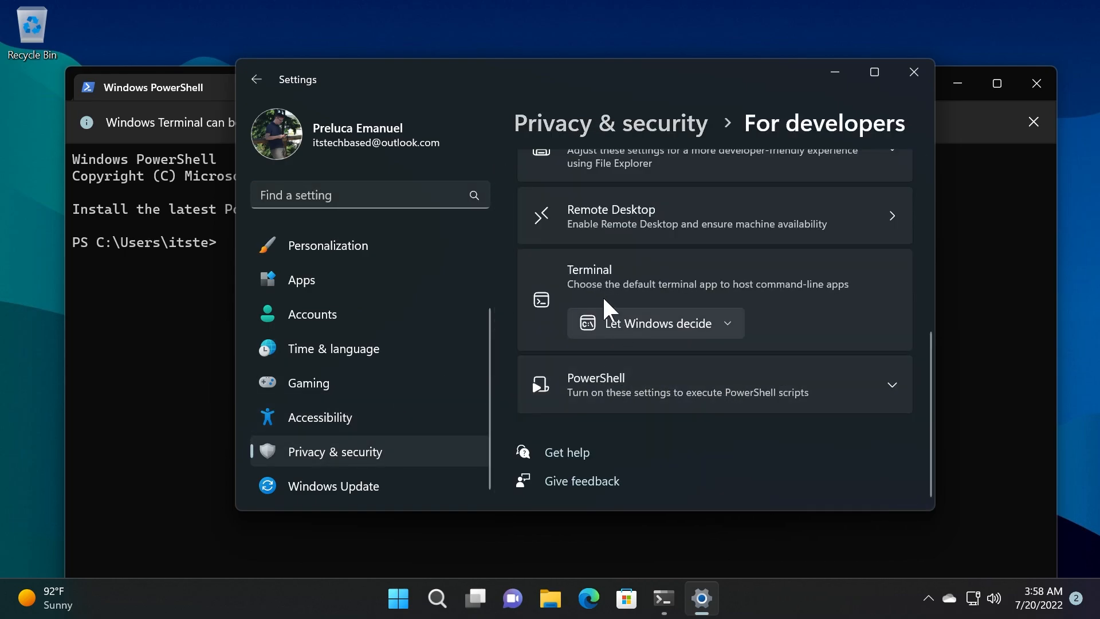
pyautogui.moveTo(701, 306)
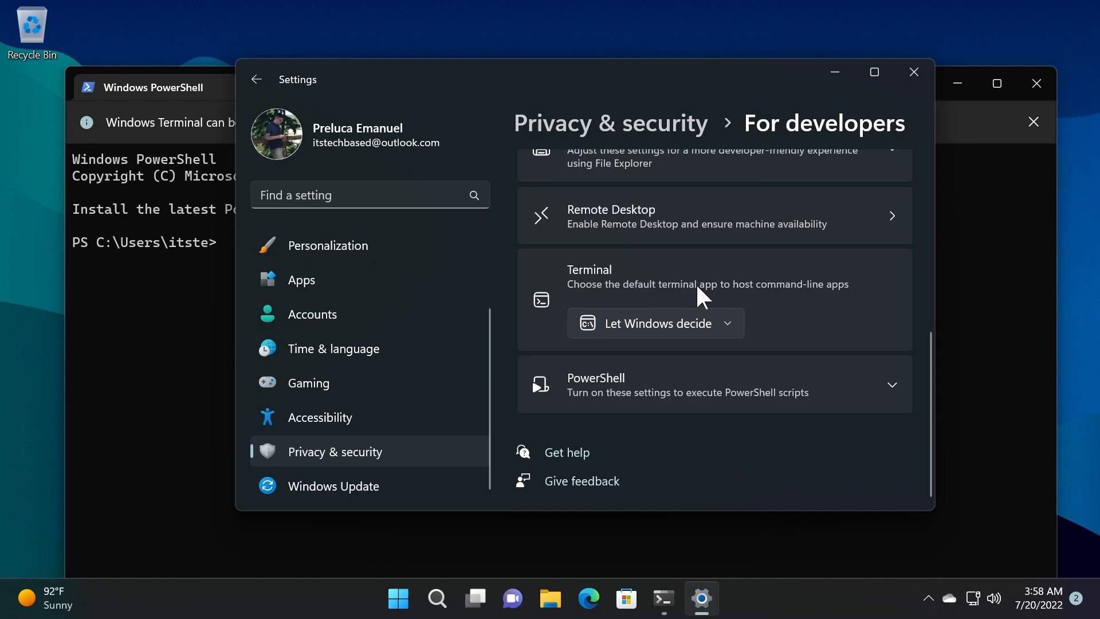
pyautogui.click(655, 323)
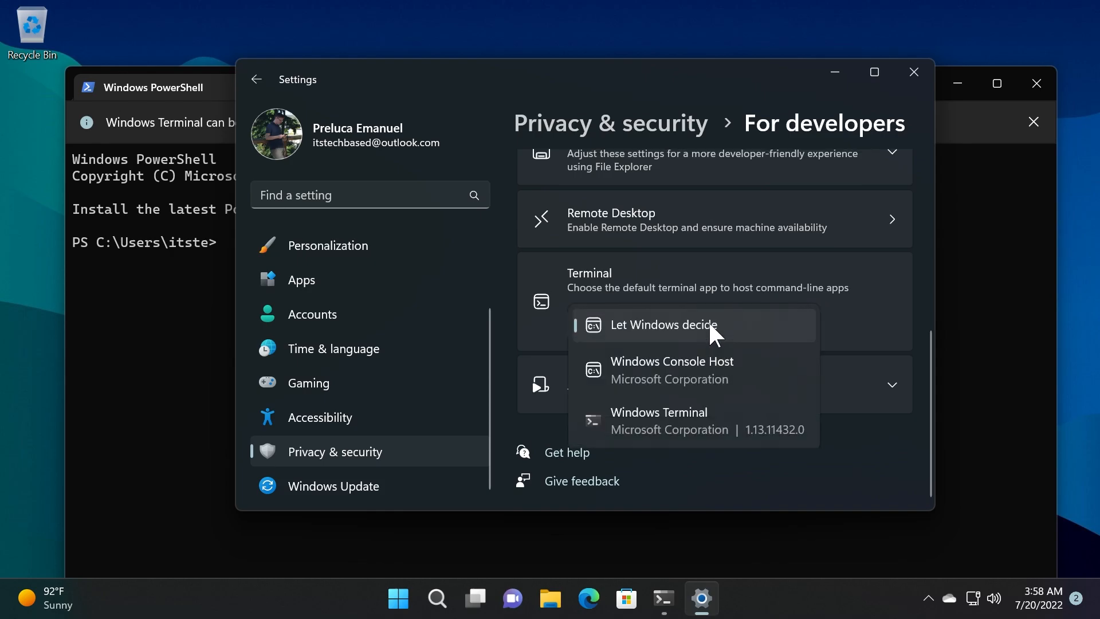
pyautogui.click(663, 324)
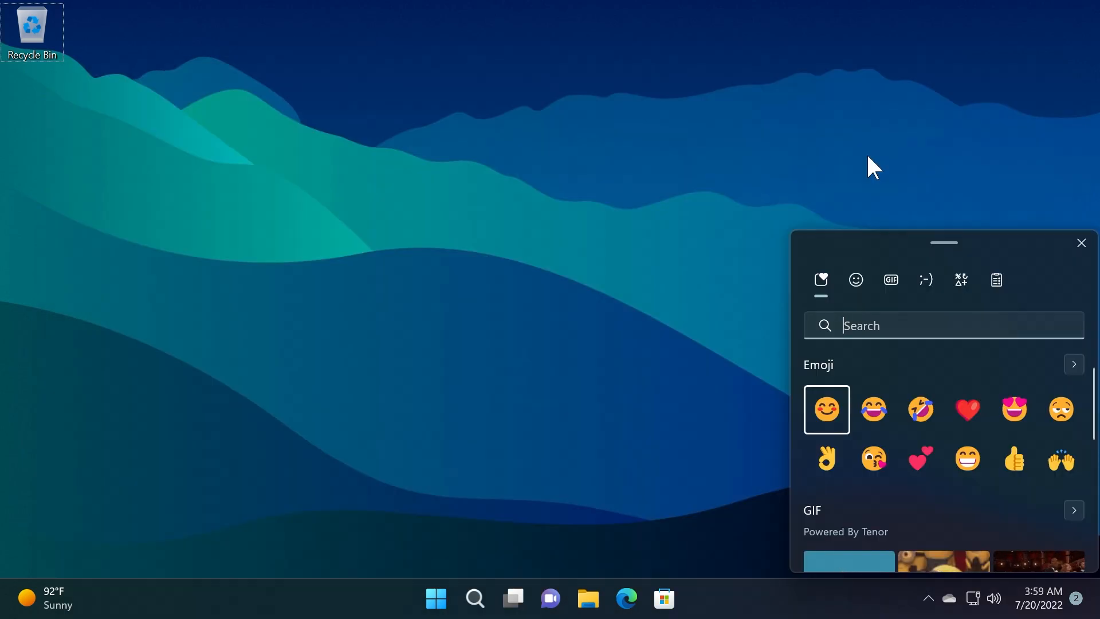
pyautogui.moveTo(876, 182)
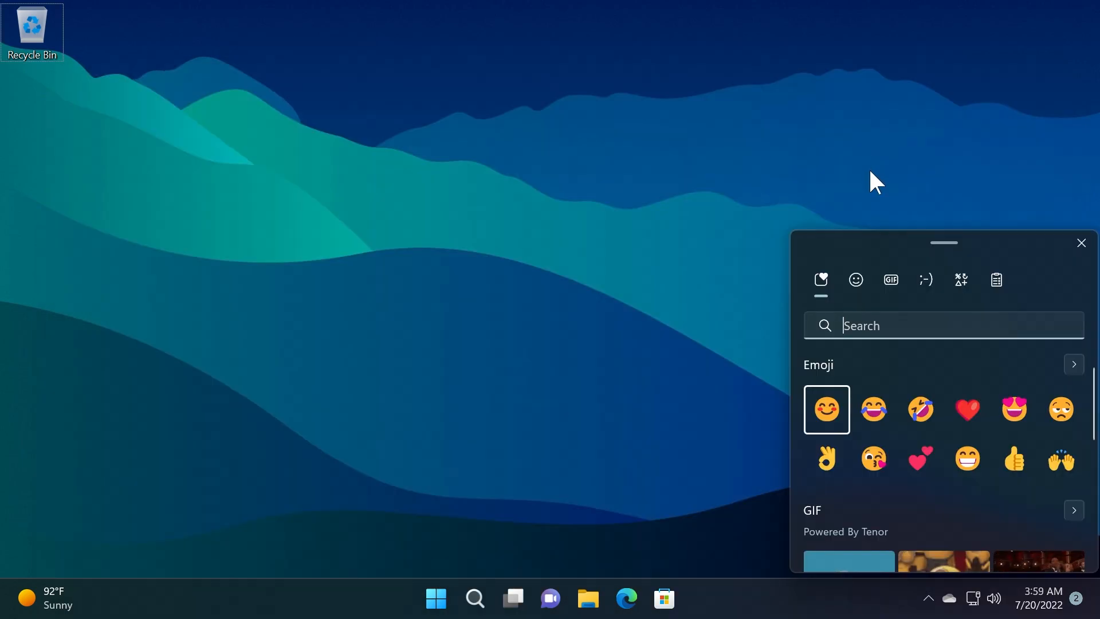
pyautogui.moveTo(943, 394)
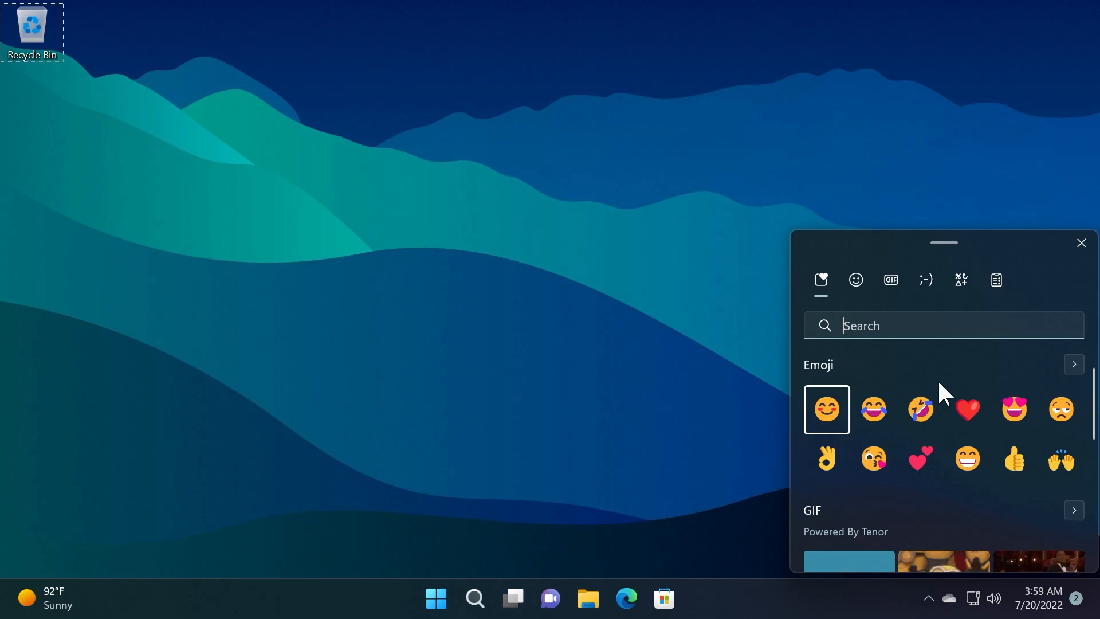
# Step: Show trending GIFs in the emoji panel and enter Report a GIF mode
pyautogui.click(890, 279)
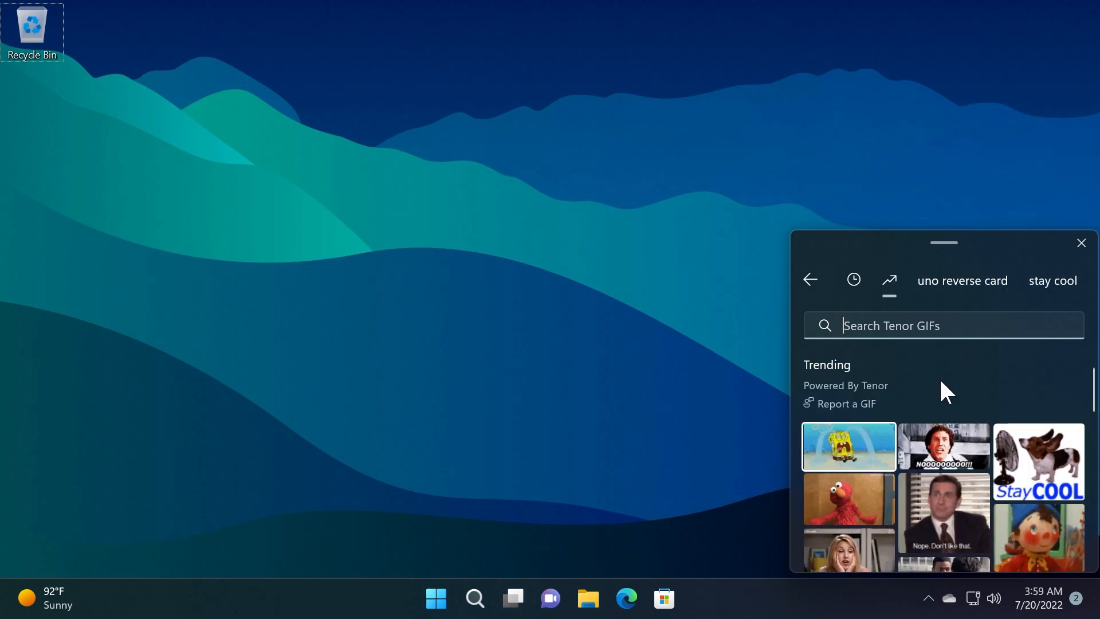
pyautogui.click(846, 404)
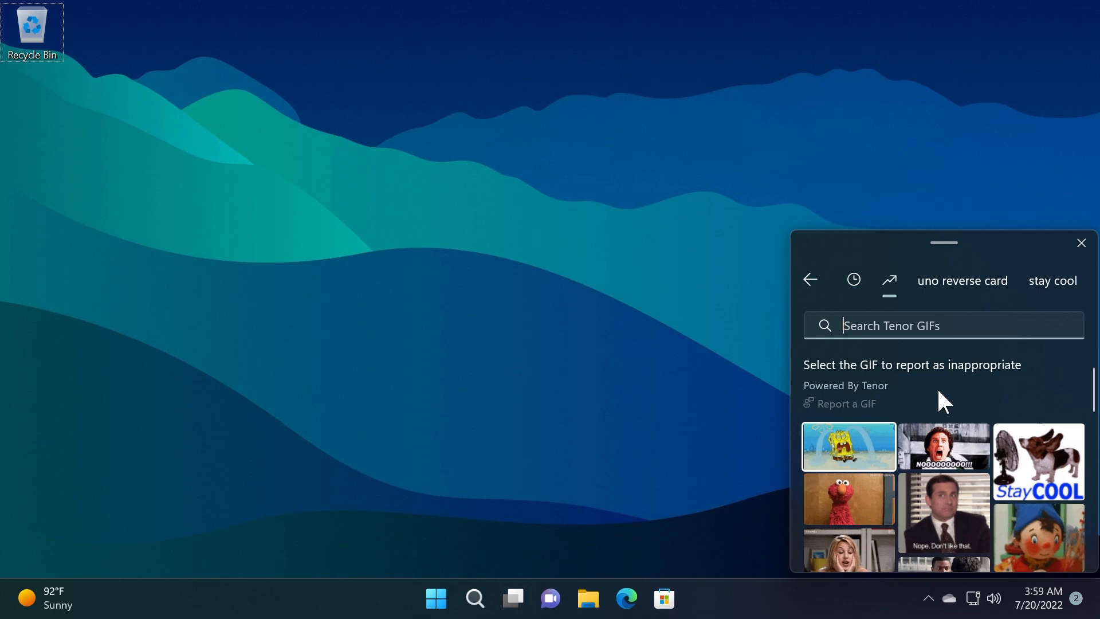
pyautogui.moveTo(956, 389)
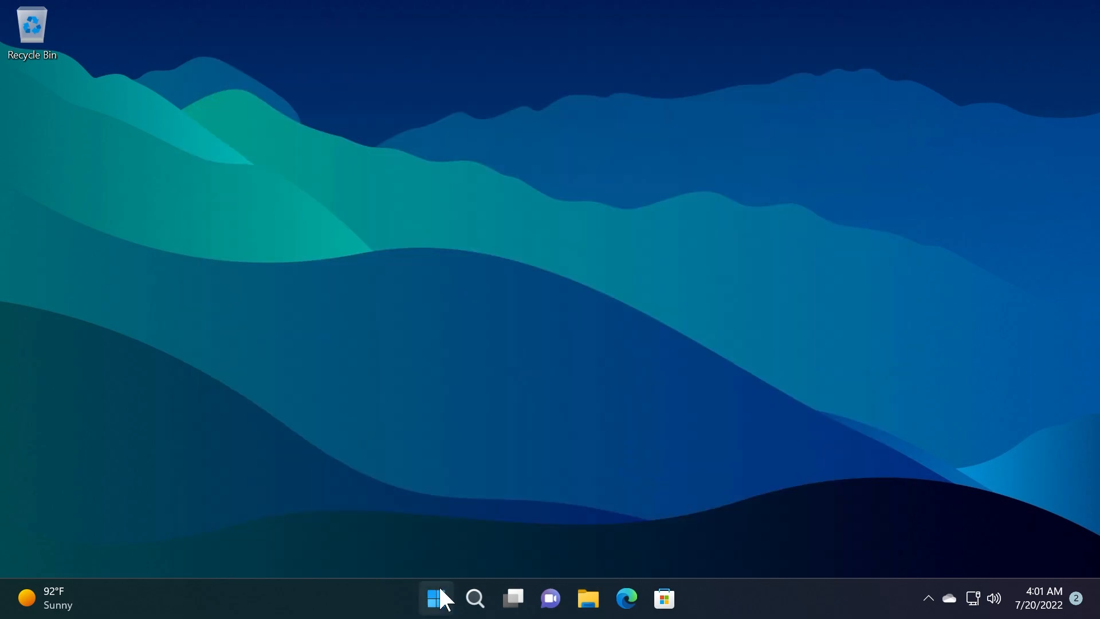
# Step: Dismiss the emoji panel by clicking the taskbar Start button
pyautogui.click(435, 598)
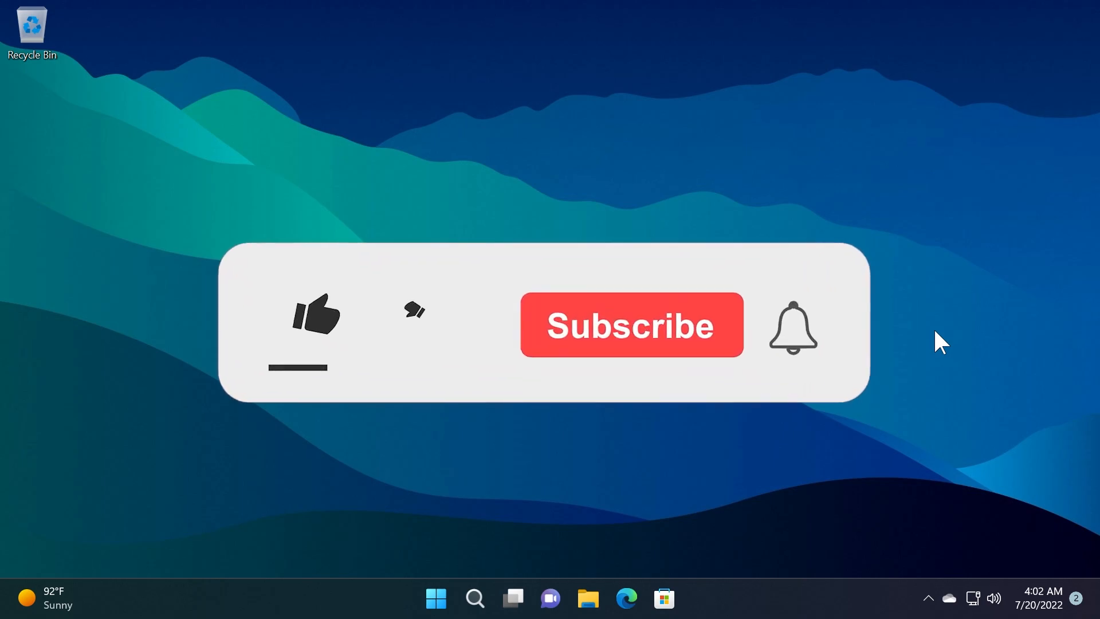
pyautogui.click(314, 319)
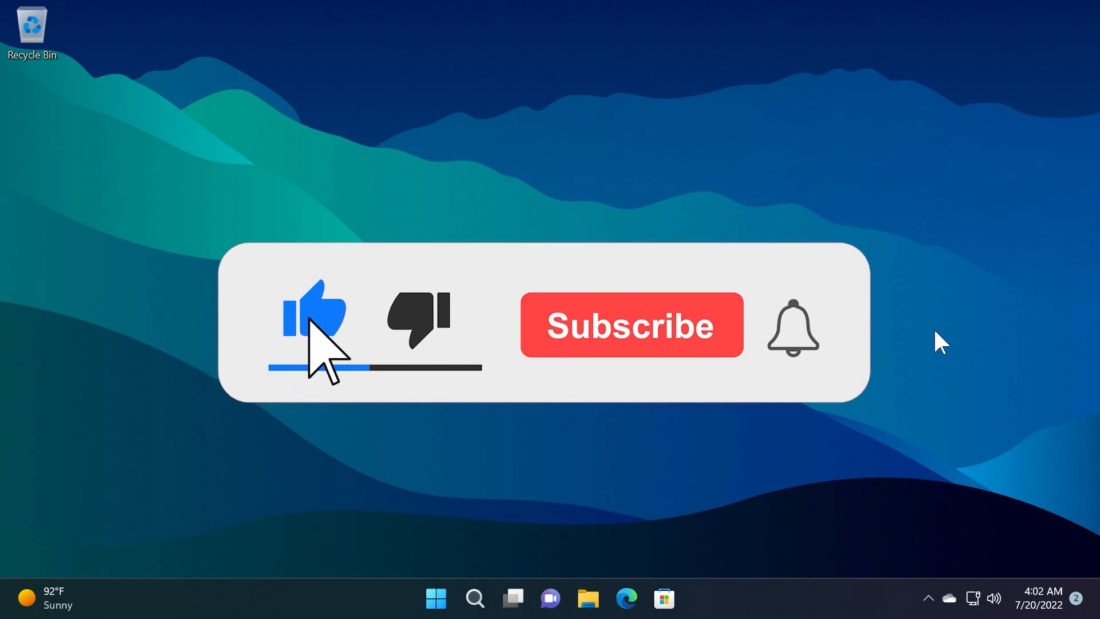